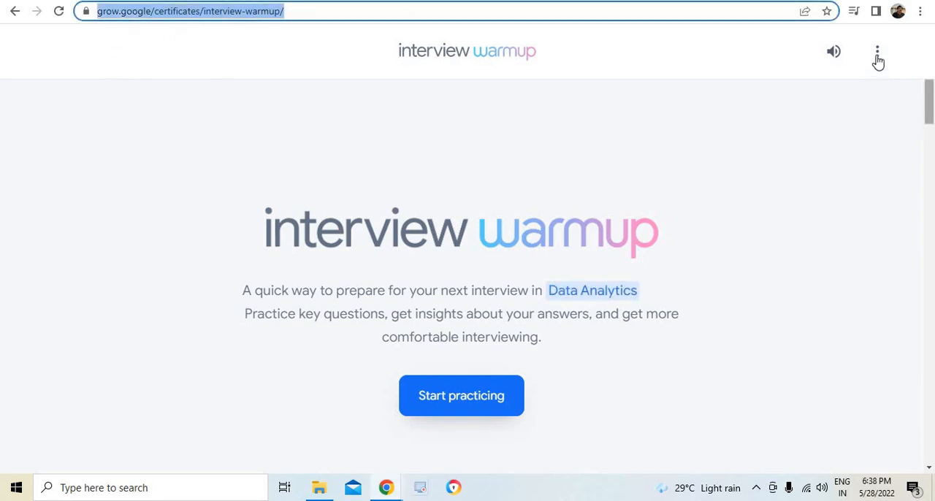
Step: Open the Interview tips page and expand the 'Before the interview' advice
{"action": "left_click", "coordinate": [880, 51]}
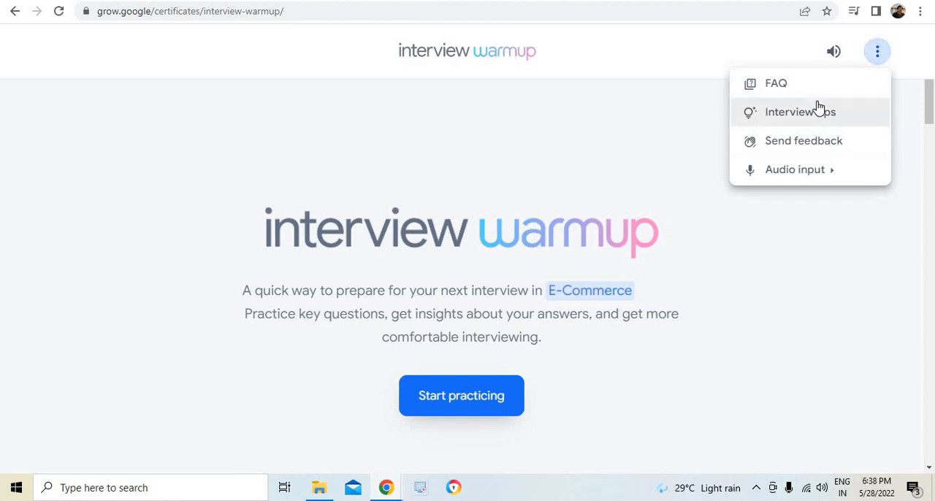
{"action": "mouse_move", "coordinate": [824, 116]}
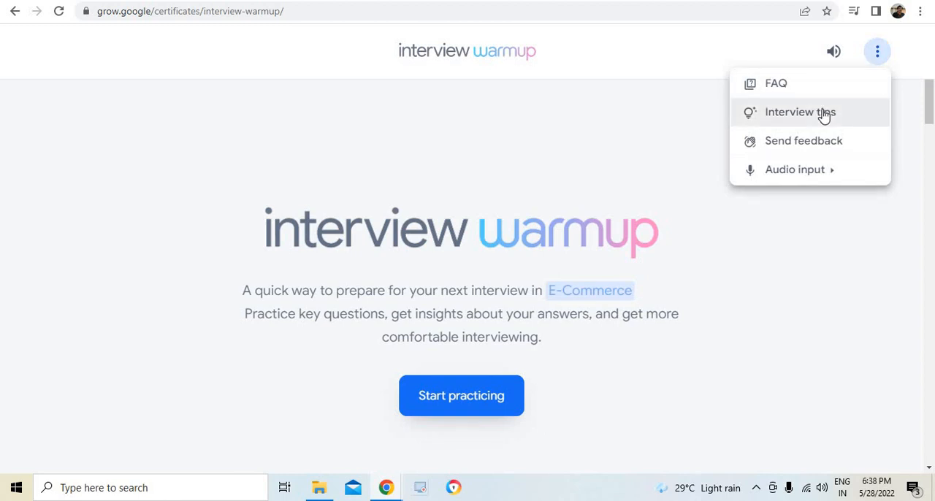
{"action": "left_click", "coordinate": [800, 112]}
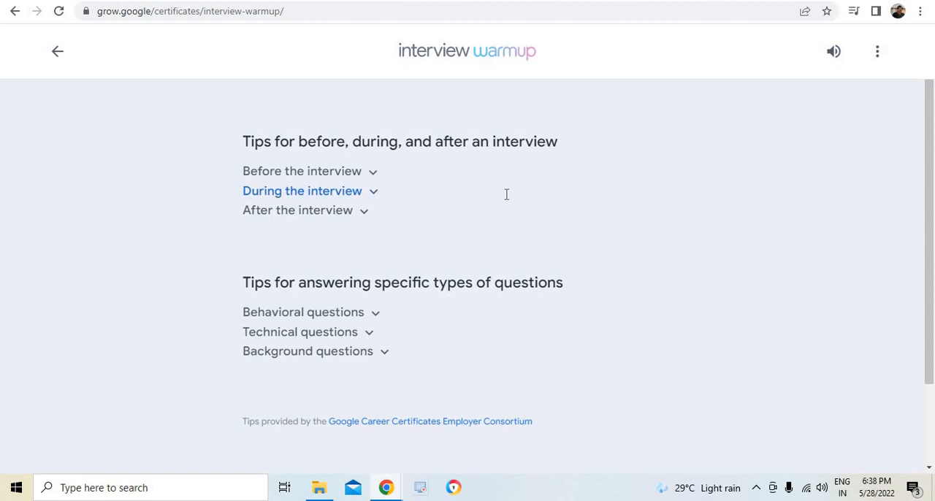
{"action": "left_click", "coordinate": [301, 171]}
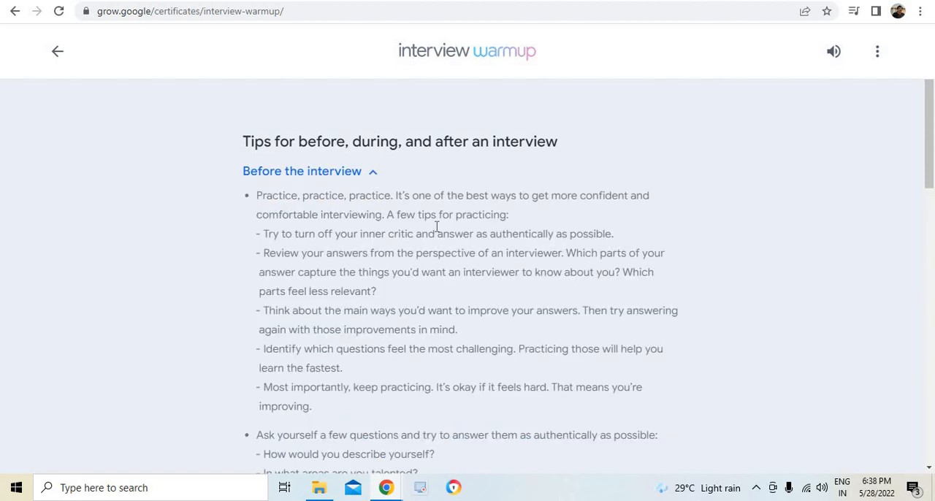
{"action": "scroll", "scroll_direction": "down", "scroll_amount": 3}
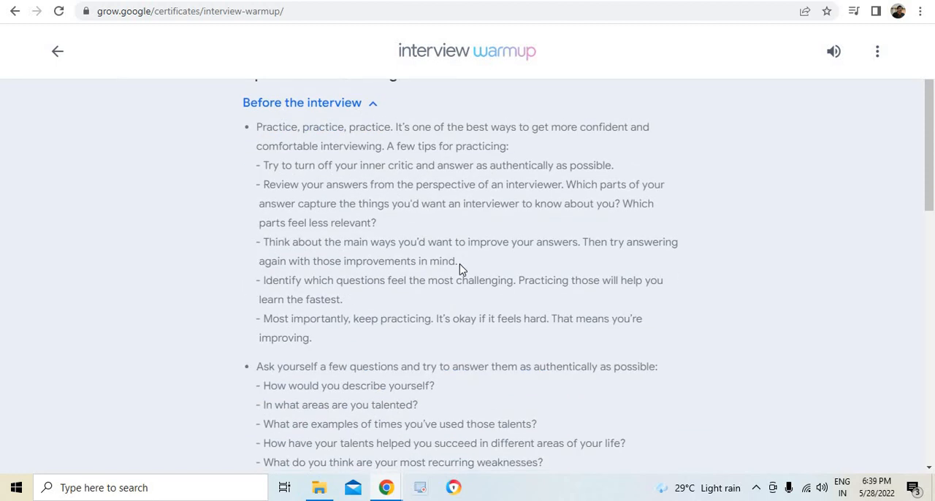
{"action": "scroll", "scroll_direction": "up", "scroll_amount": 3}
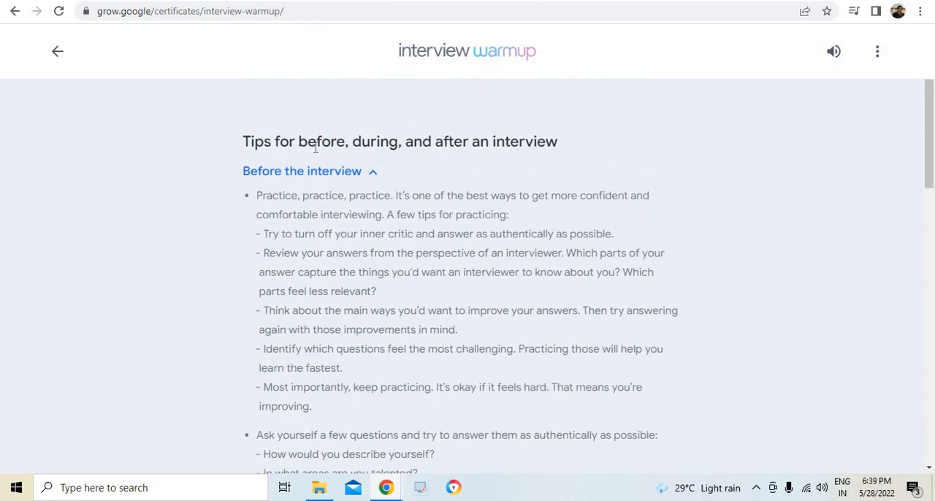
{"action": "double_click", "coordinate": [321, 142]}
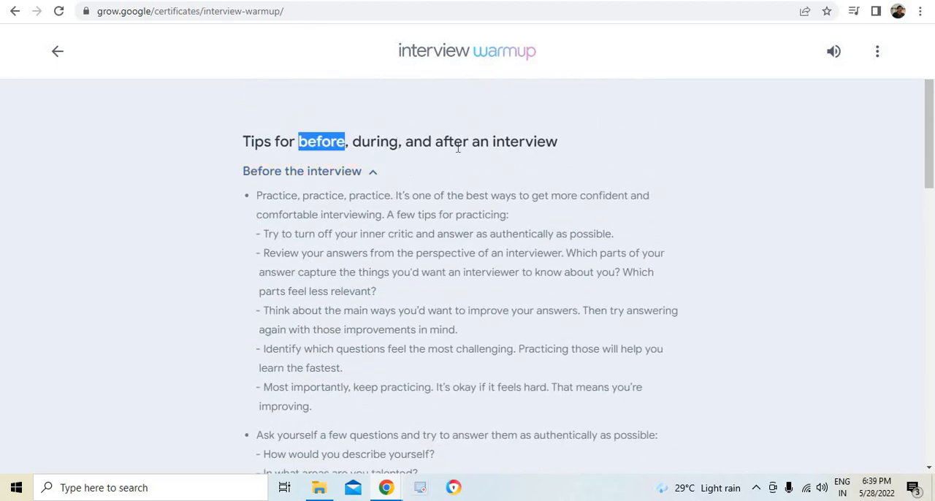
Step: Expand the 'During the interview' tips further down the page
{"action": "scroll", "scroll_direction": "down", "scroll_amount": 3}
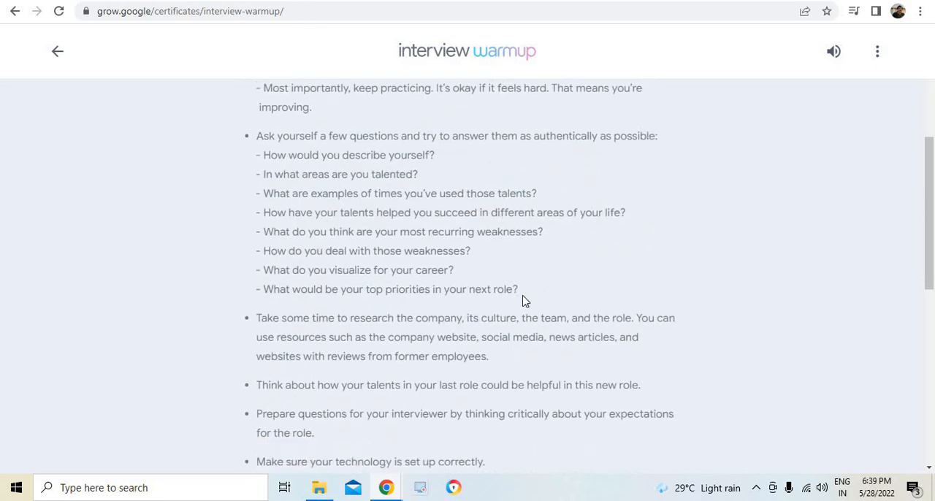
{"action": "scroll", "scroll_direction": "down", "scroll_amount": 3}
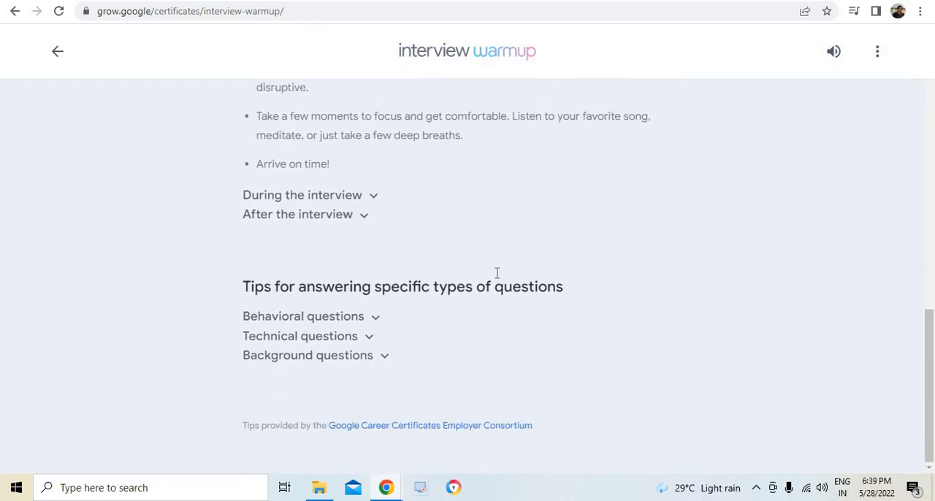
{"action": "left_click", "coordinate": [300, 195]}
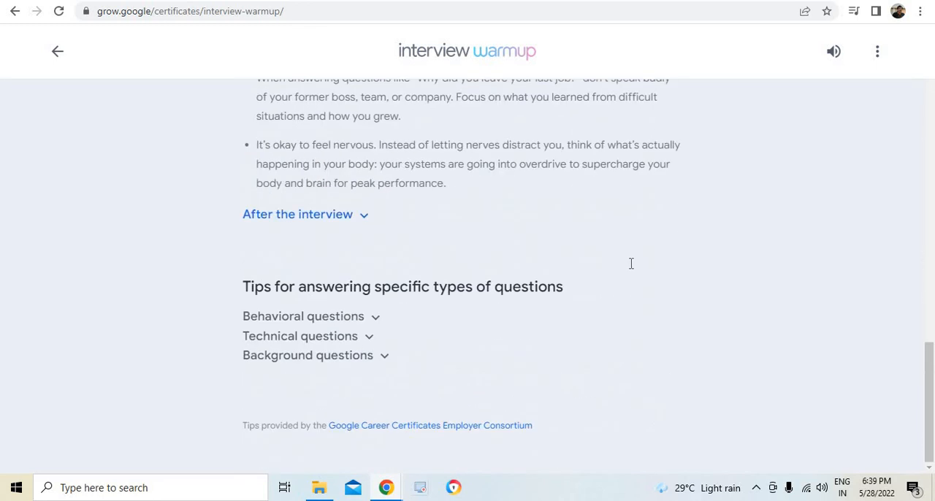
Step: Open the FAQ and expand 'What is Interview Warmup?' and 'Who is this for?'
{"action": "left_click", "coordinate": [877, 52]}
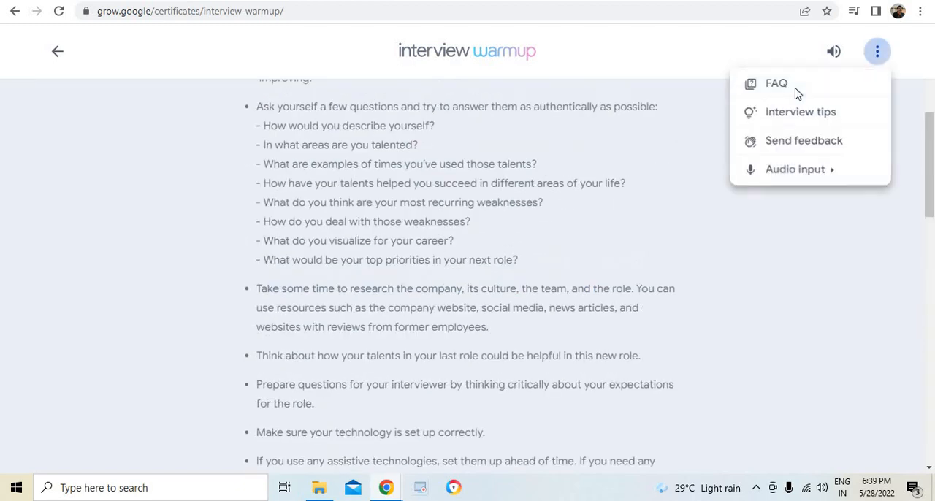
{"action": "left_click", "coordinate": [776, 82]}
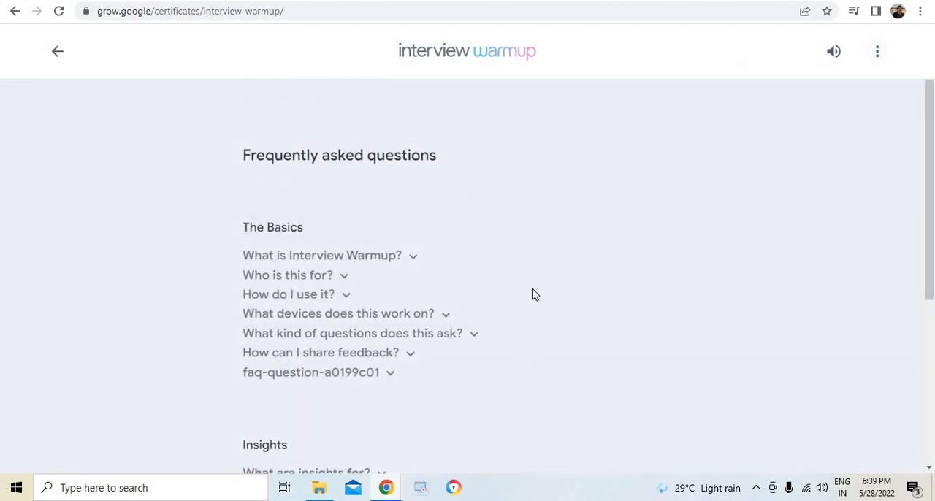
{"action": "left_click", "coordinate": [320, 255]}
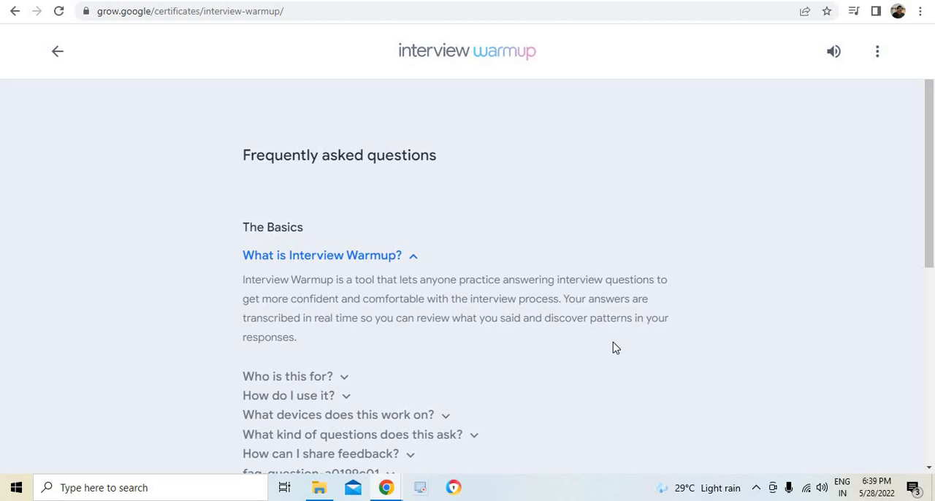
{"action": "mouse_move", "coordinate": [620, 350]}
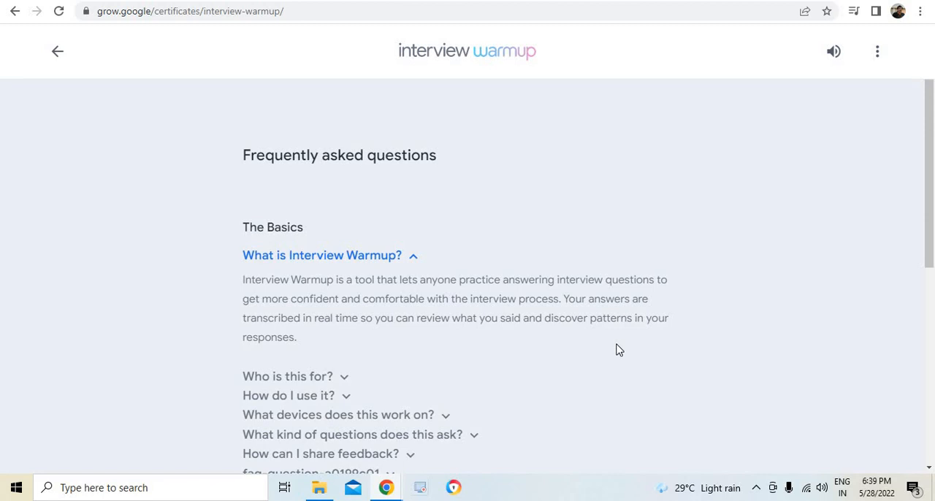
{"action": "scroll", "scroll_direction": "down", "scroll_amount": 3}
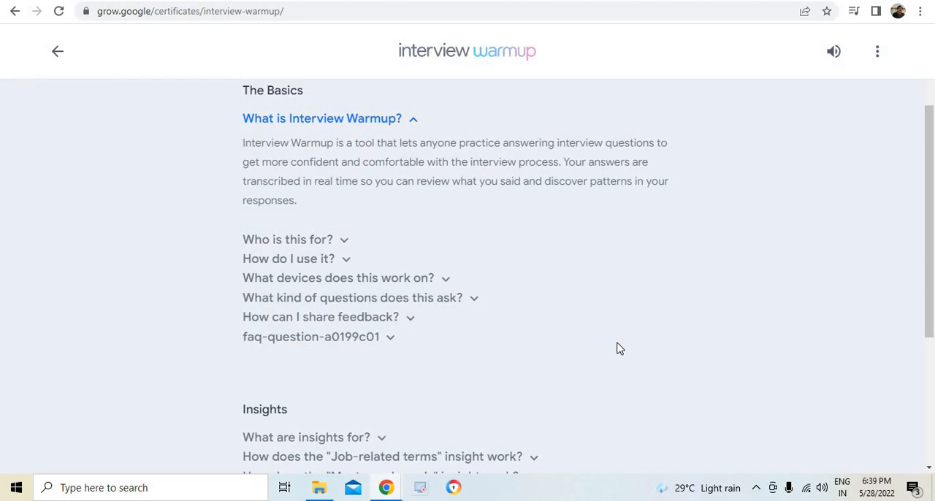
{"action": "mouse_move", "coordinate": [310, 250]}
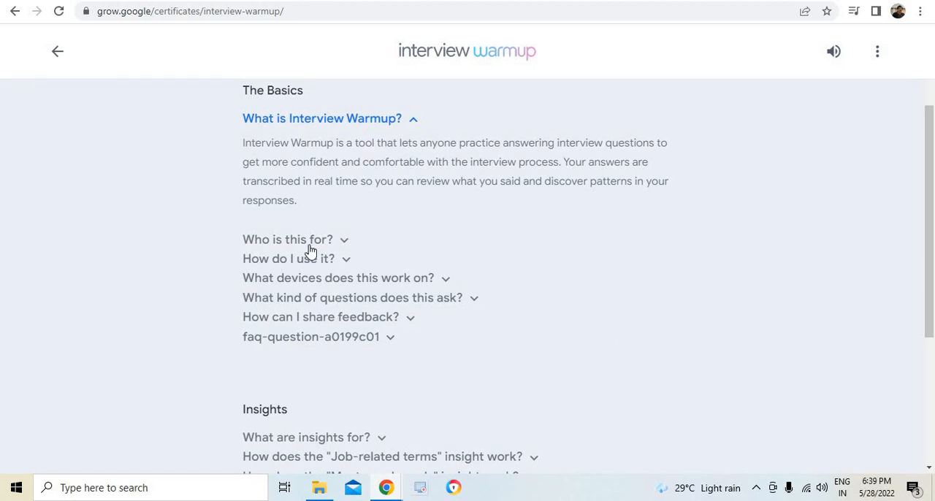
{"action": "left_click", "coordinate": [287, 239]}
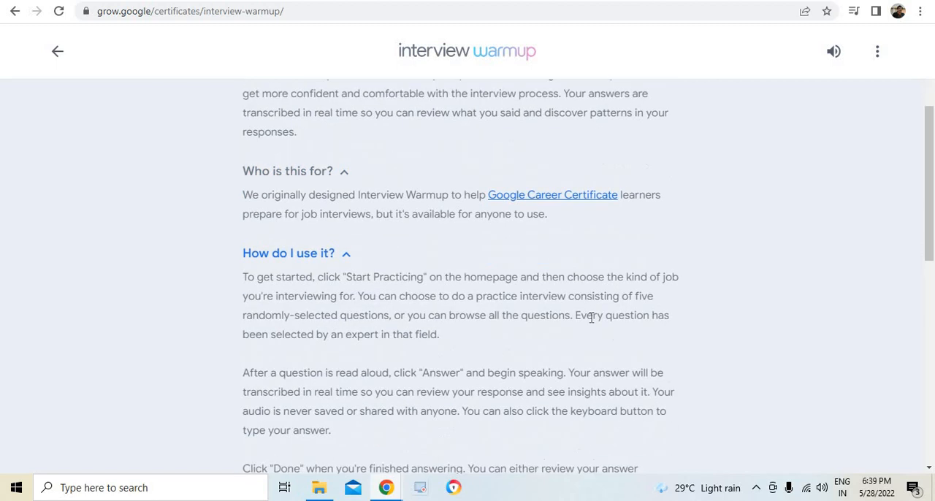
{"action": "scroll", "scroll_direction": "up", "scroll_amount": 3}
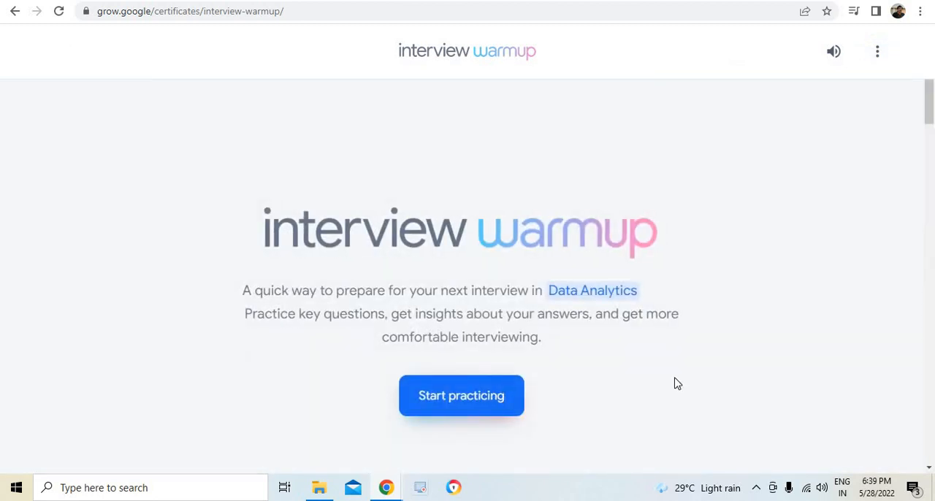
Step: Begin a five-question Data Analytics practice interview
{"action": "left_click", "coordinate": [461, 395]}
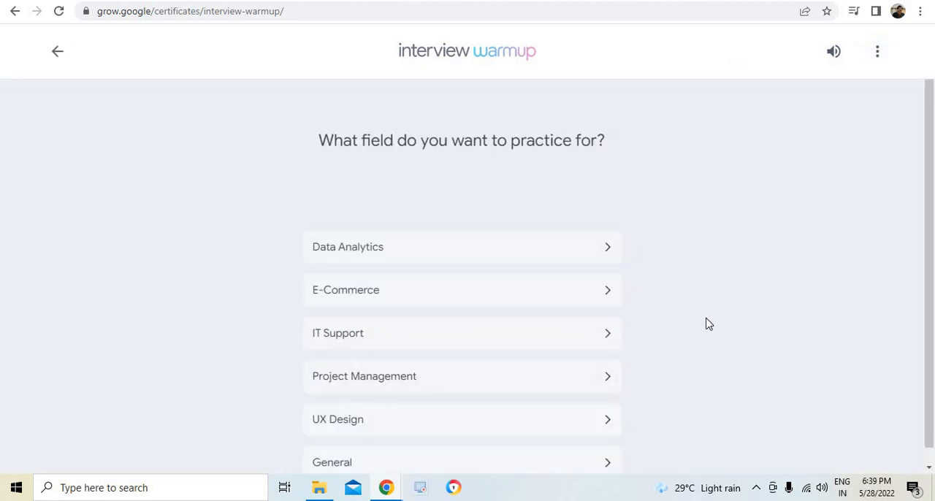
{"action": "scroll", "scroll_direction": "down", "scroll_amount": 3}
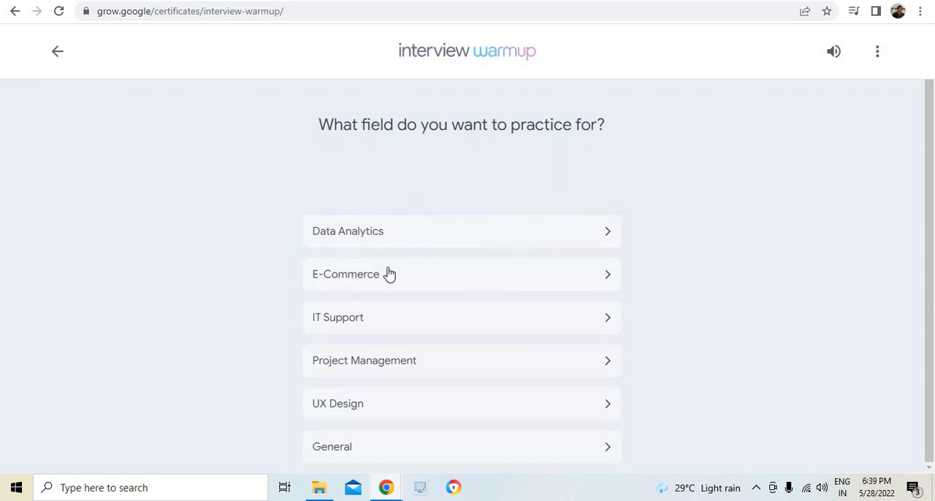
{"action": "mouse_move", "coordinate": [412, 366]}
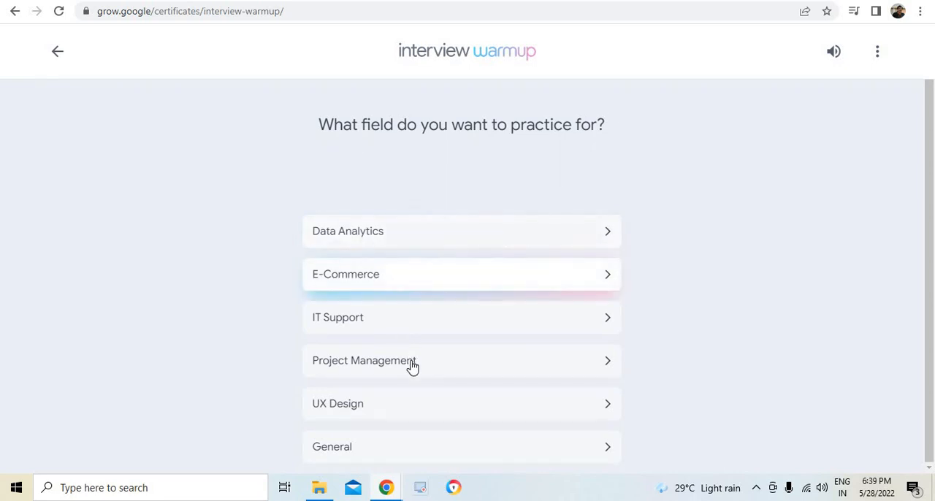
{"action": "mouse_move", "coordinate": [416, 454]}
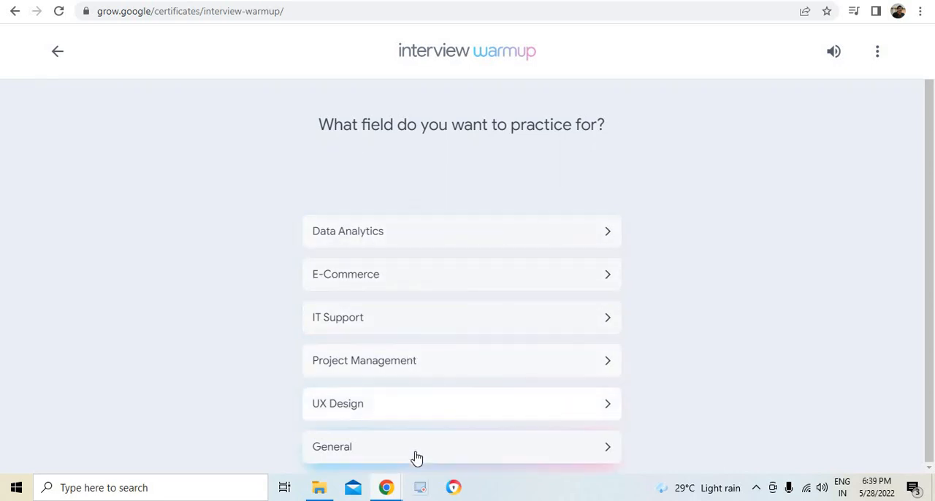
{"action": "mouse_move", "coordinate": [425, 230]}
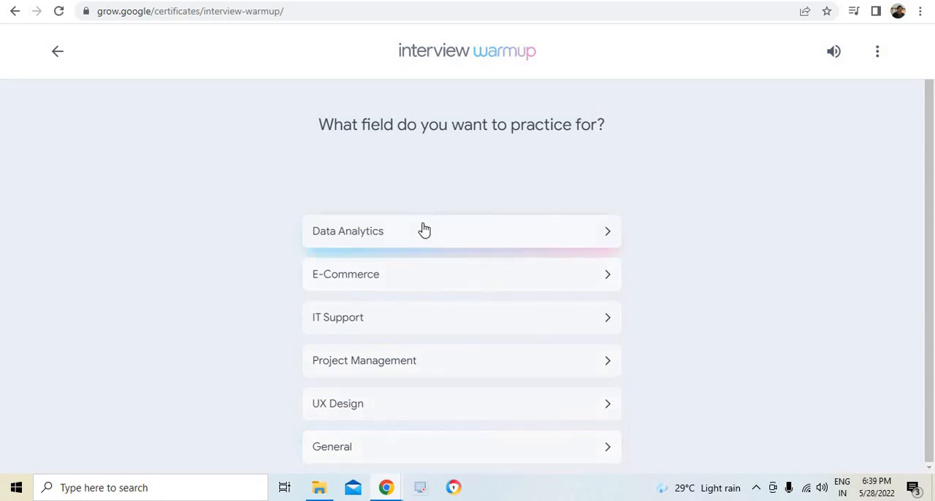
{"action": "mouse_move", "coordinate": [422, 241]}
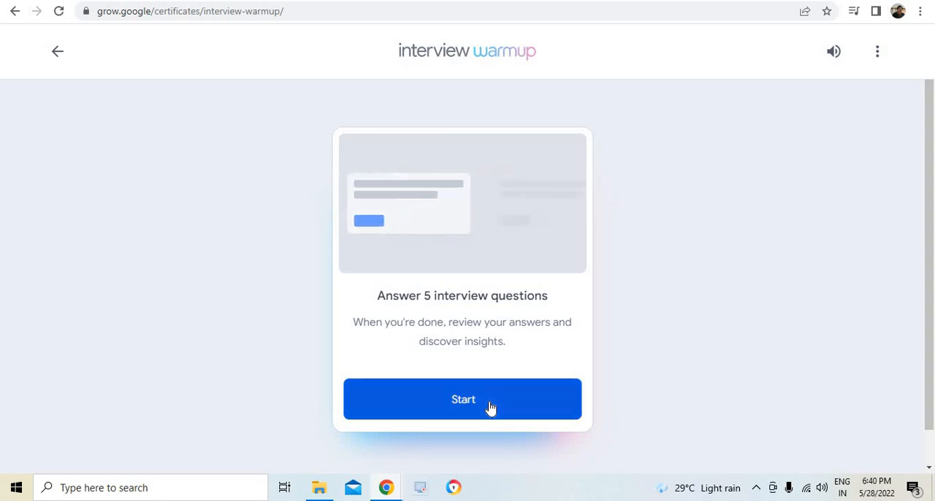
{"action": "left_click", "coordinate": [463, 399]}
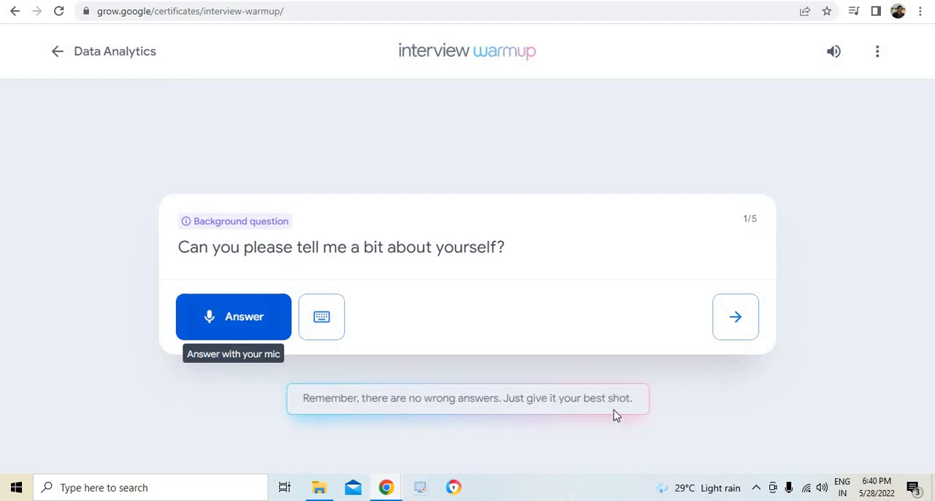
Step: Record and submit a spoken answer to the 'about yourself' question
{"action": "left_click", "coordinate": [234, 316]}
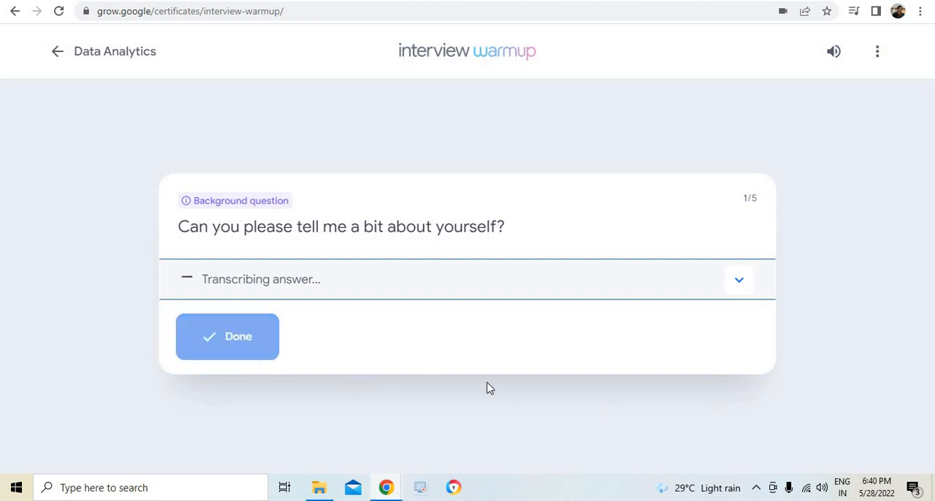
{"action": "left_click", "coordinate": [228, 336]}
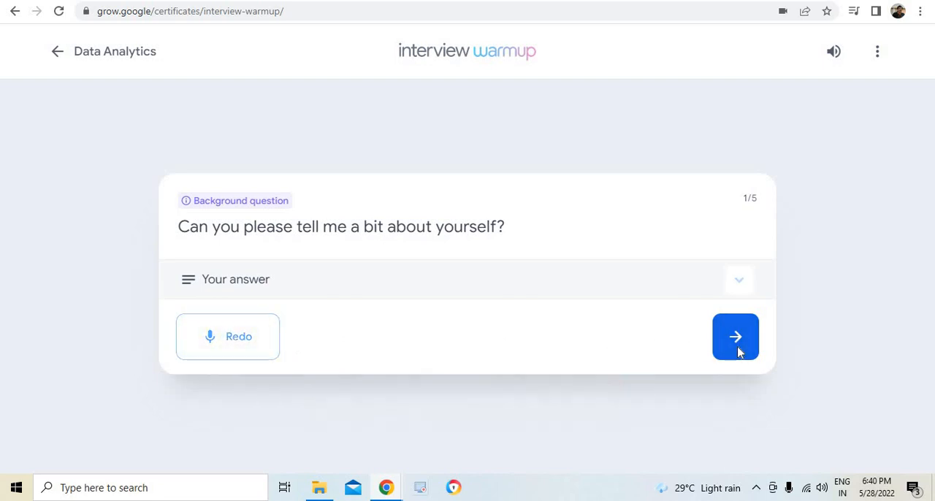
Step: Record a spoken answer to question 2/5 about acting quickly with little data
{"action": "left_click", "coordinate": [734, 337]}
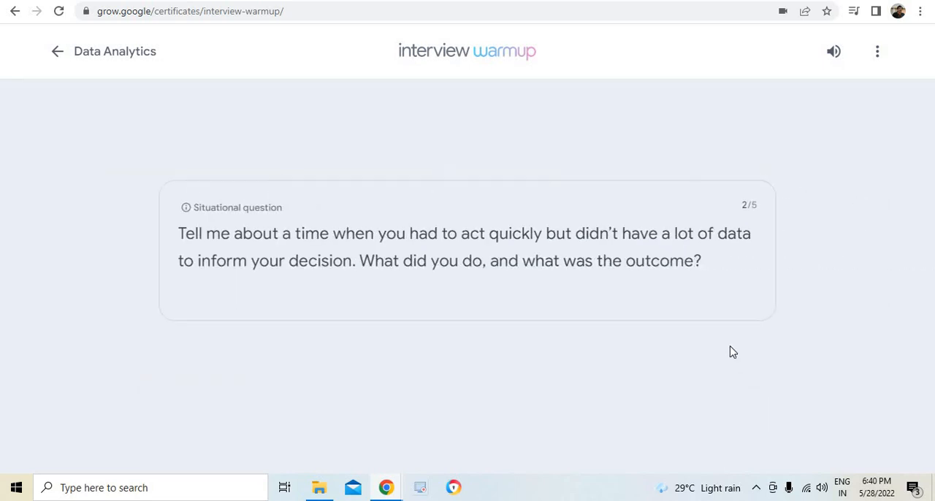
{"action": "mouse_move", "coordinate": [545, 360]}
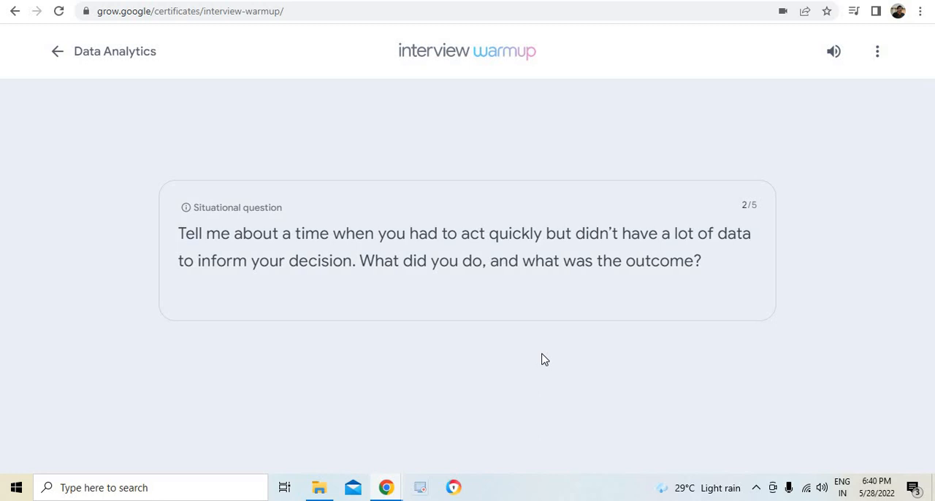
{"action": "mouse_move", "coordinate": [569, 342]}
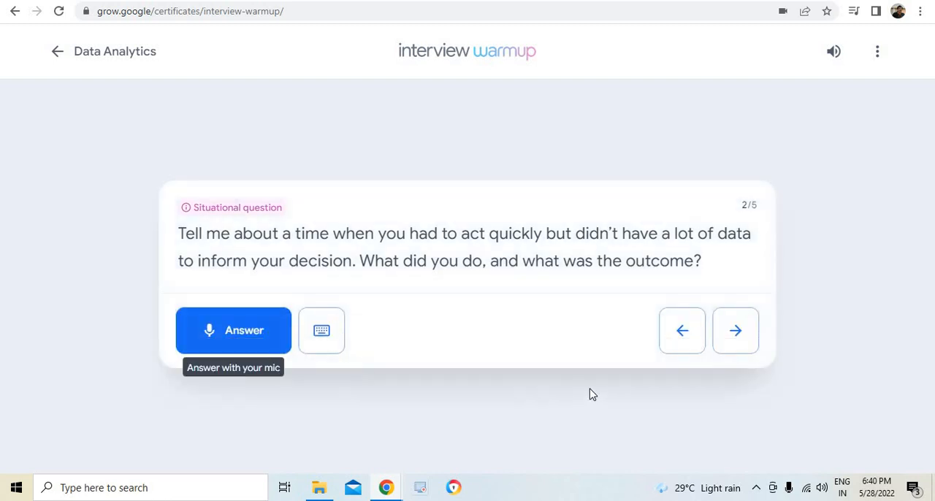
{"action": "left_click", "coordinate": [233, 330]}
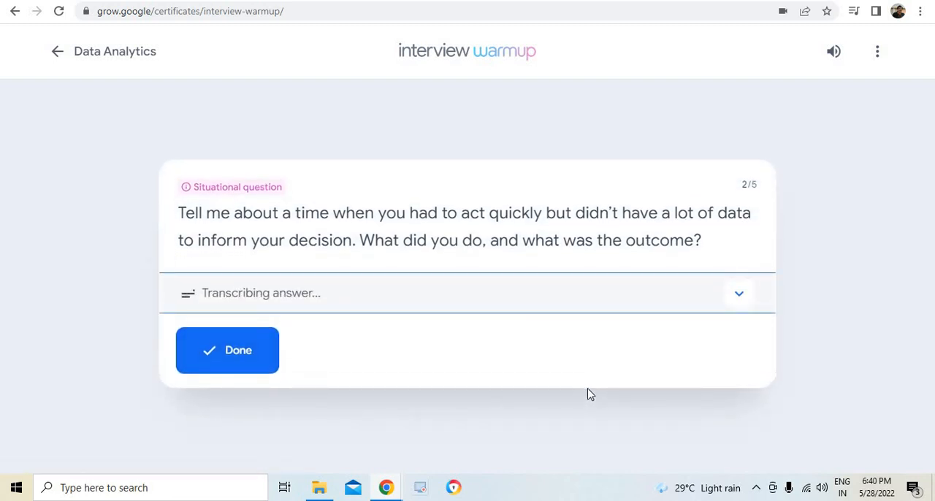
{"action": "mouse_move", "coordinate": [263, 353]}
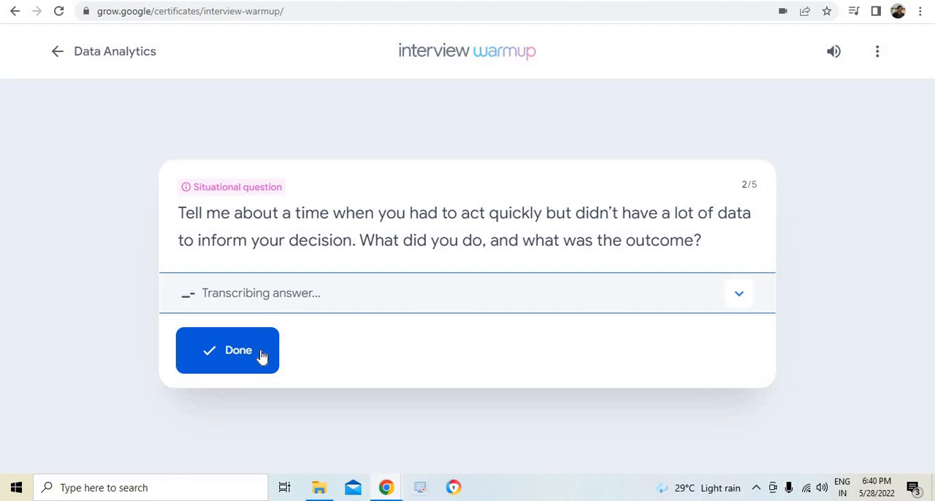
{"action": "mouse_move", "coordinate": [552, 384]}
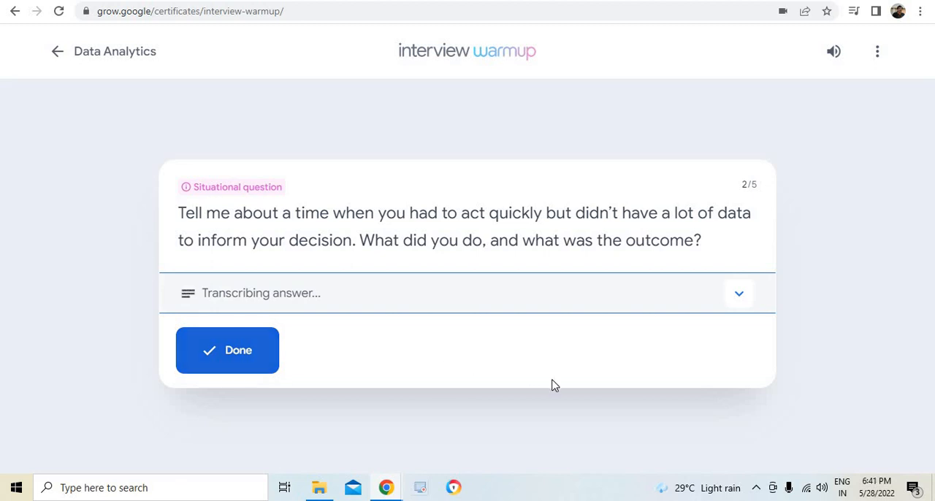
{"action": "left_click", "coordinate": [228, 350]}
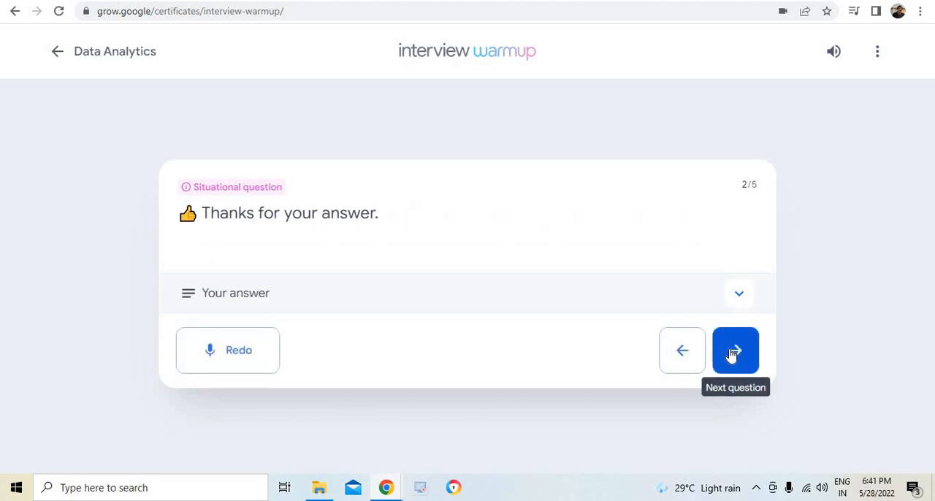
{"action": "left_click", "coordinate": [735, 351]}
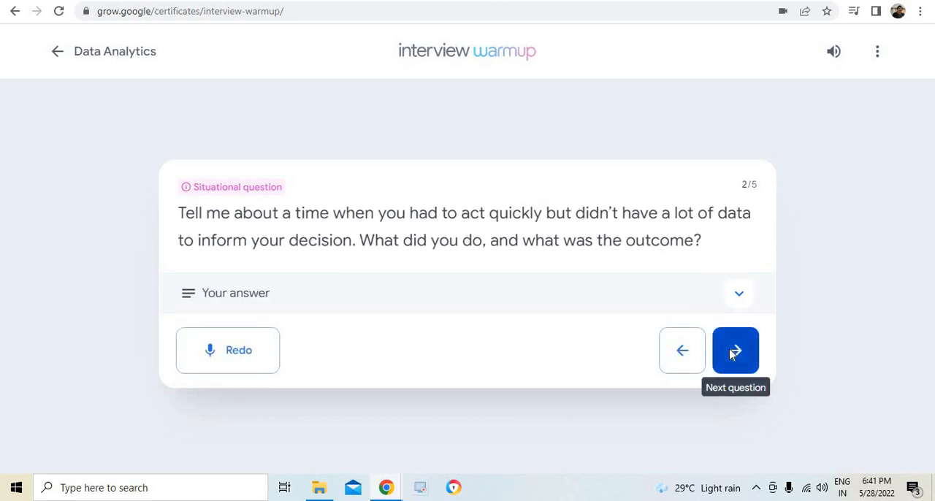
Step: Skip the metadata and presentation objections questions, then end the session
{"action": "left_click", "coordinate": [735, 351]}
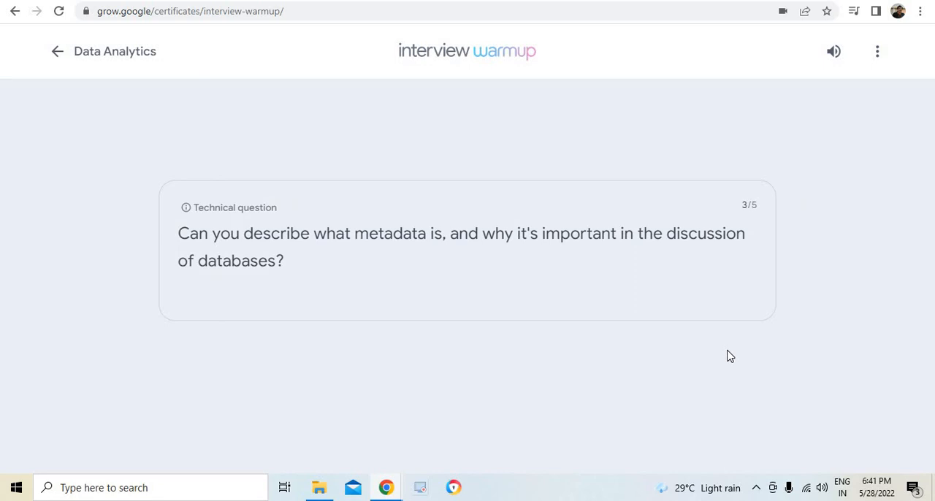
{"action": "mouse_move", "coordinate": [739, 305]}
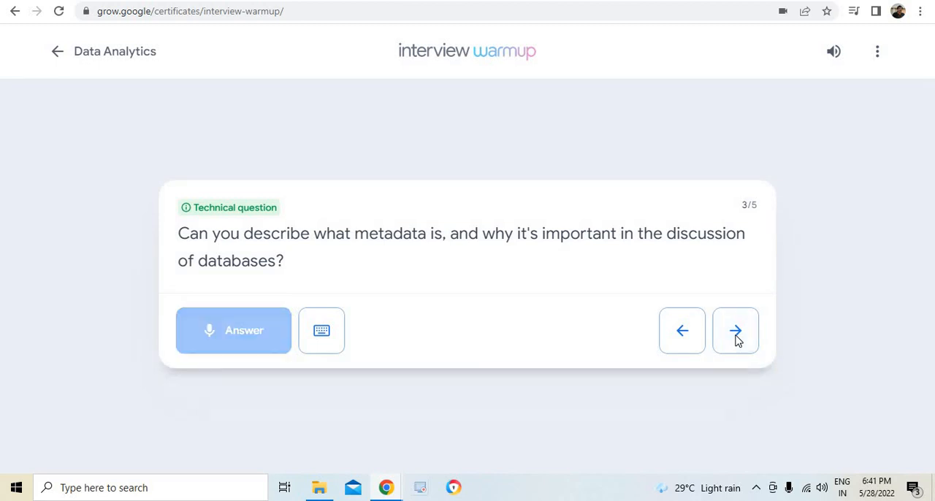
{"action": "left_click", "coordinate": [735, 331]}
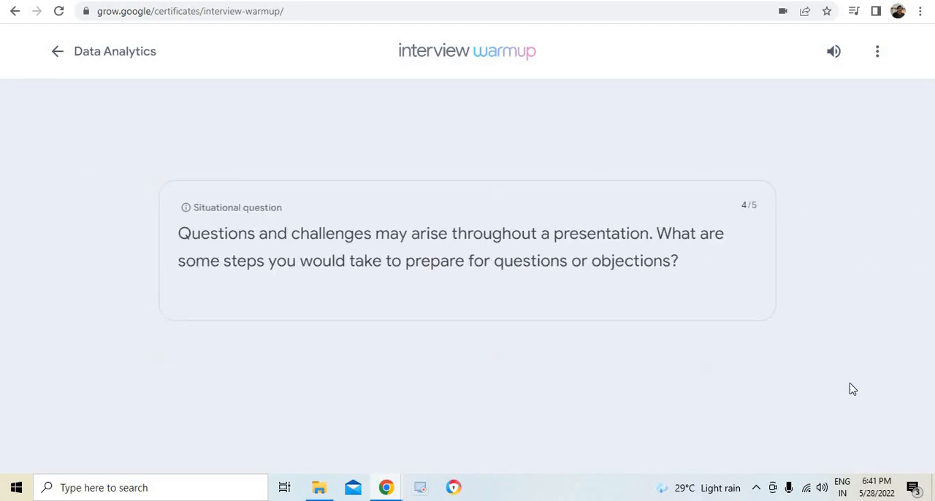
{"action": "mouse_move", "coordinate": [735, 322]}
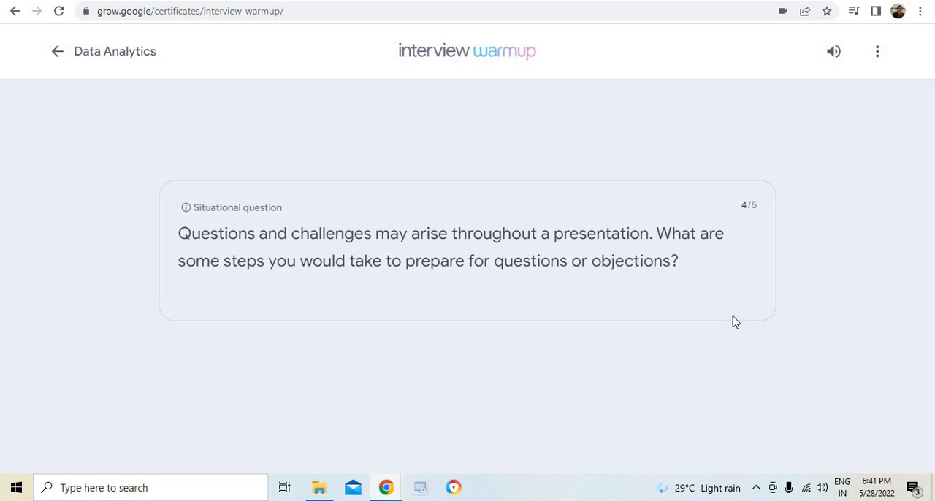
{"action": "mouse_move", "coordinate": [765, 366]}
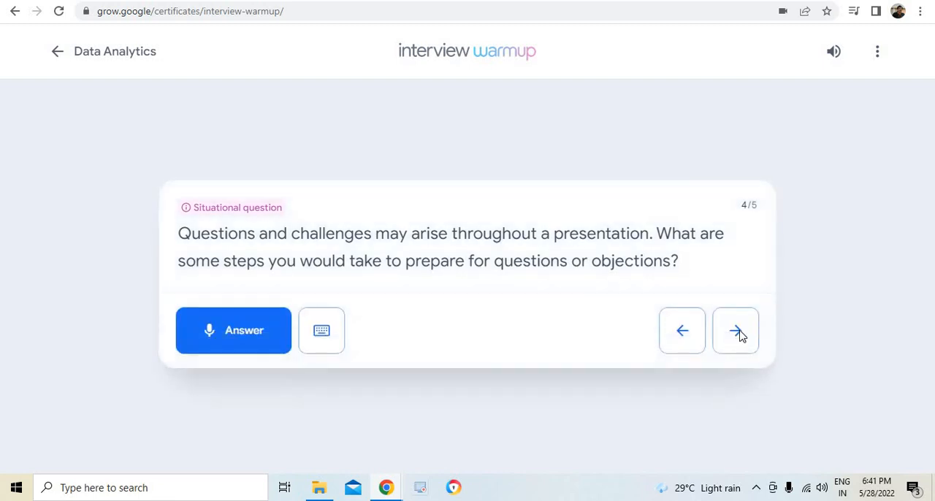
{"action": "left_click", "coordinate": [735, 330]}
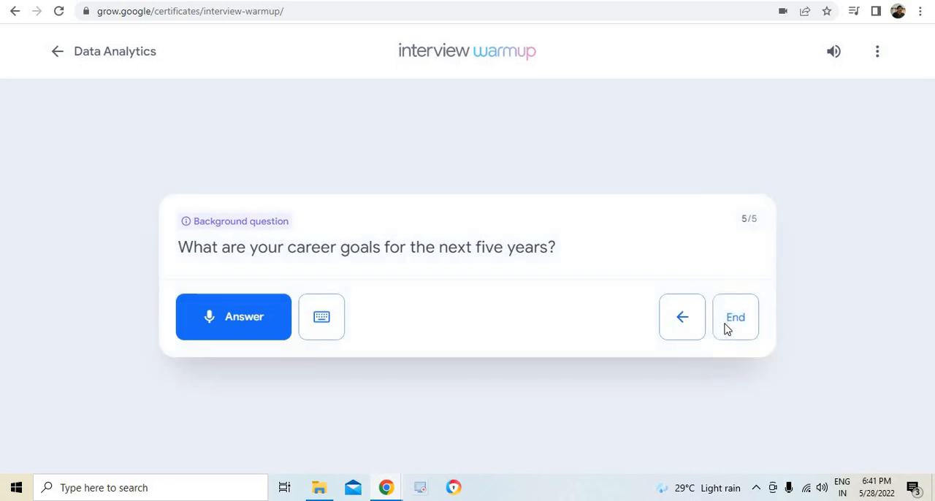
{"action": "left_click", "coordinate": [734, 316]}
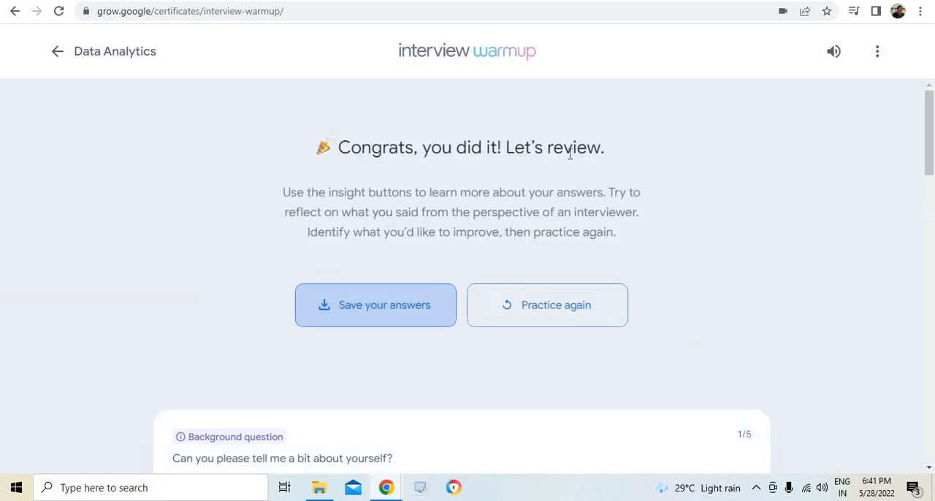
{"action": "mouse_move", "coordinate": [384, 305]}
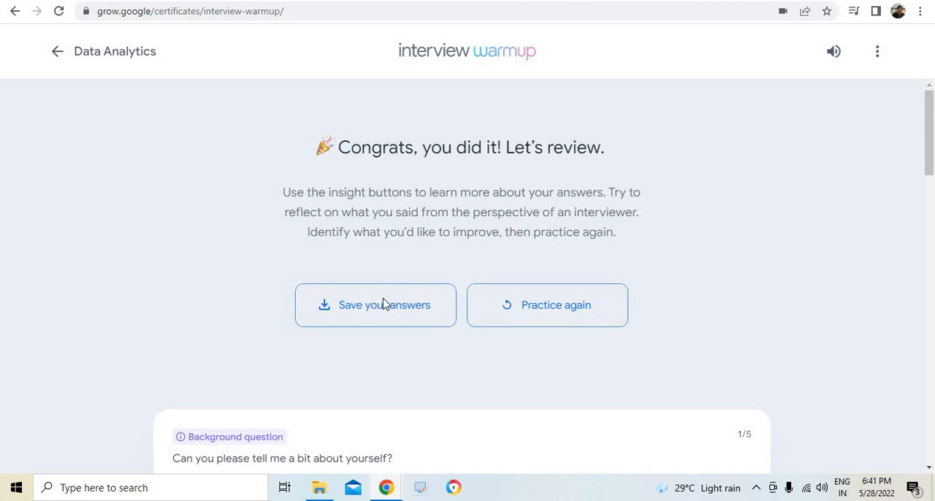
{"action": "scroll", "scroll_direction": "down", "scroll_amount": 3}
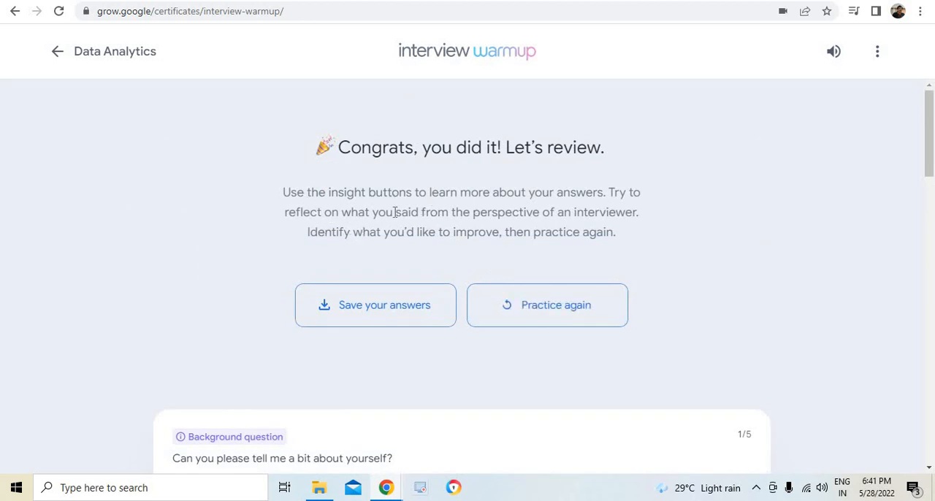
{"action": "mouse_move", "coordinate": [544, 234]}
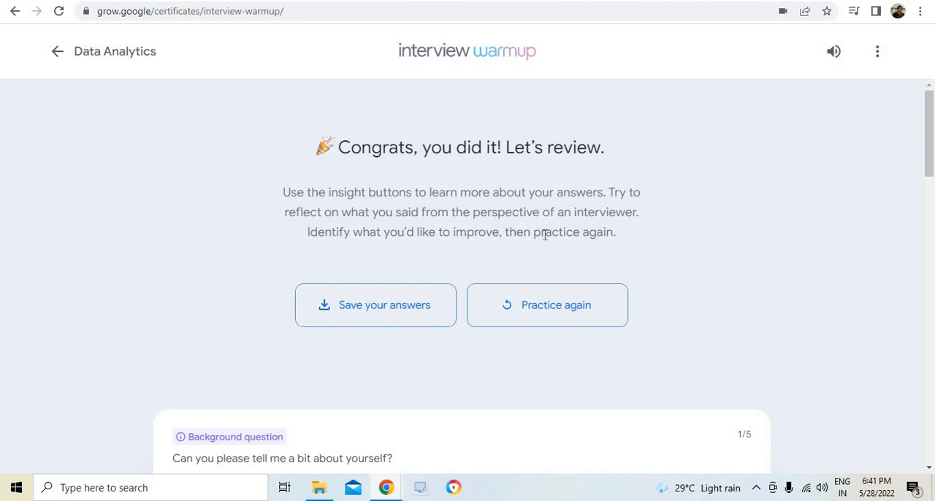
Step: Show the Talking points suggestions for the question 2/5 answer on the review page
{"action": "scroll", "scroll_direction": "down", "scroll_amount": 3}
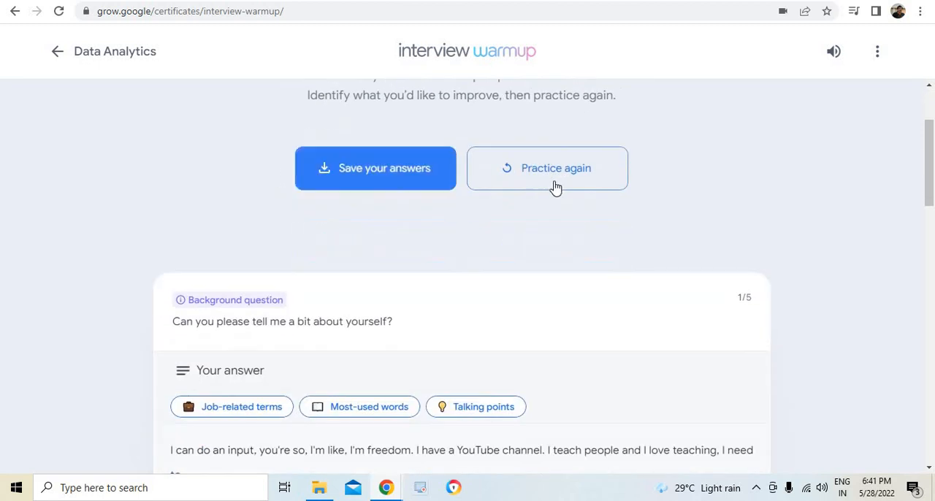
{"action": "scroll", "scroll_direction": "down", "scroll_amount": 3}
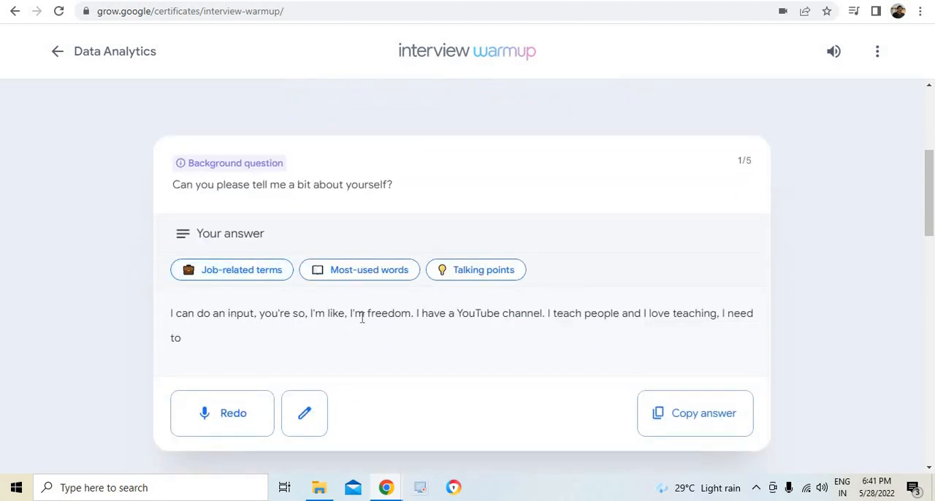
{"action": "mouse_move", "coordinate": [496, 285]}
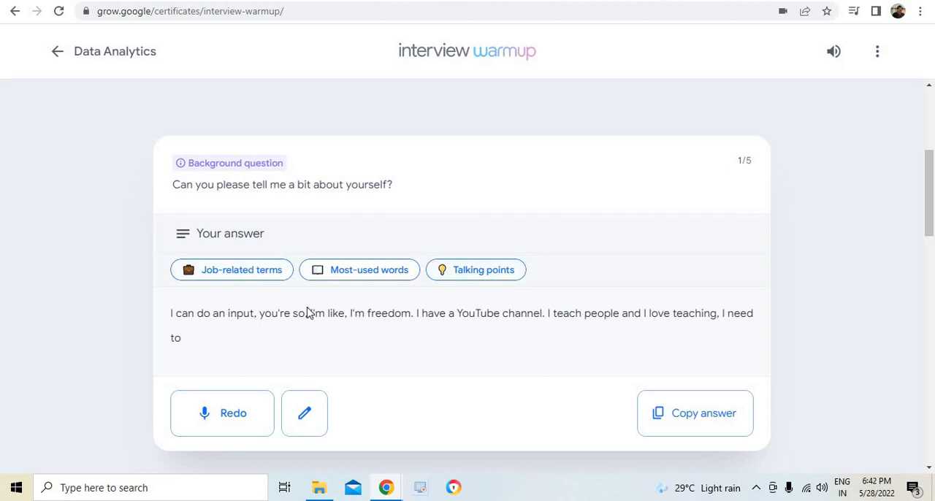
{"action": "scroll", "scroll_direction": "down", "scroll_amount": 3}
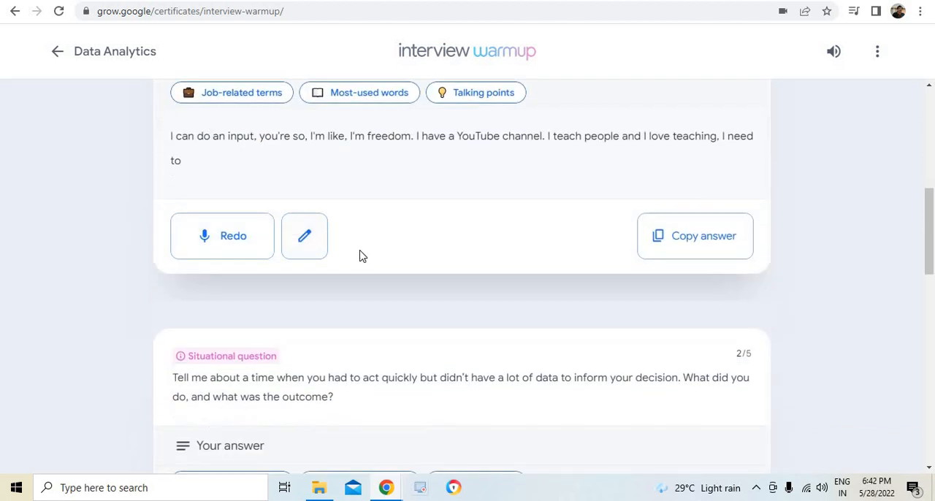
{"action": "scroll", "scroll_direction": "down", "scroll_amount": 3}
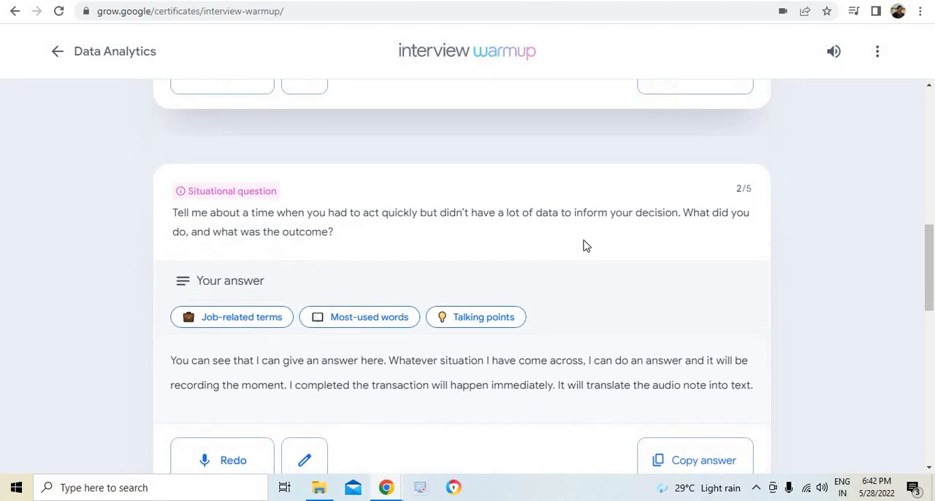
{"action": "scroll", "scroll_direction": "down", "scroll_amount": 3}
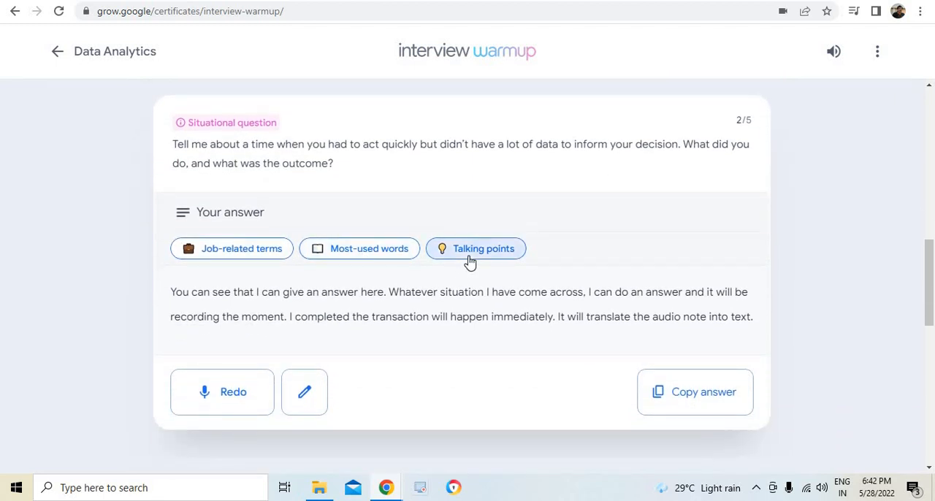
{"action": "left_click", "coordinate": [475, 248]}
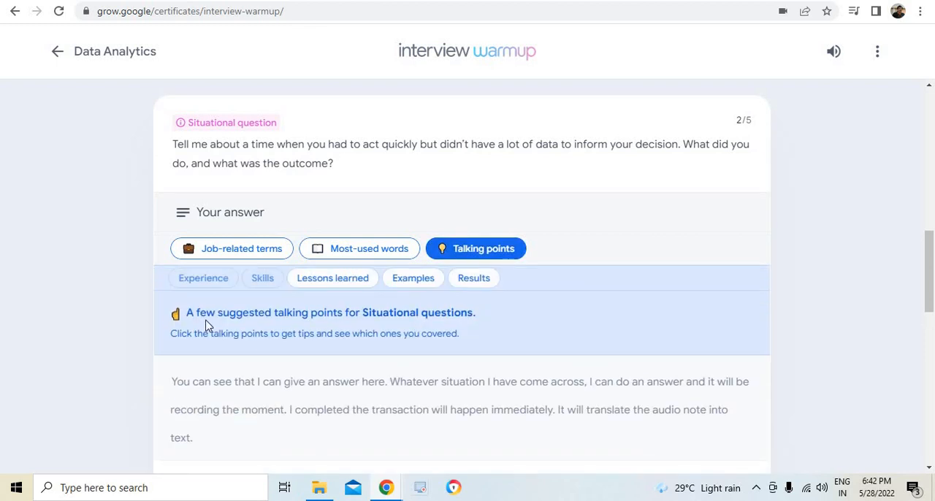
{"action": "mouse_move", "coordinate": [483, 319]}
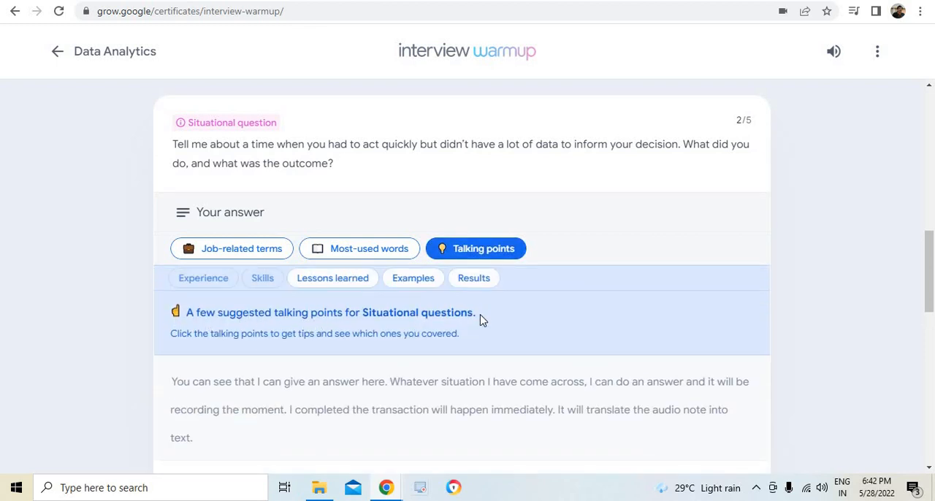
{"action": "mouse_move", "coordinate": [474, 329]}
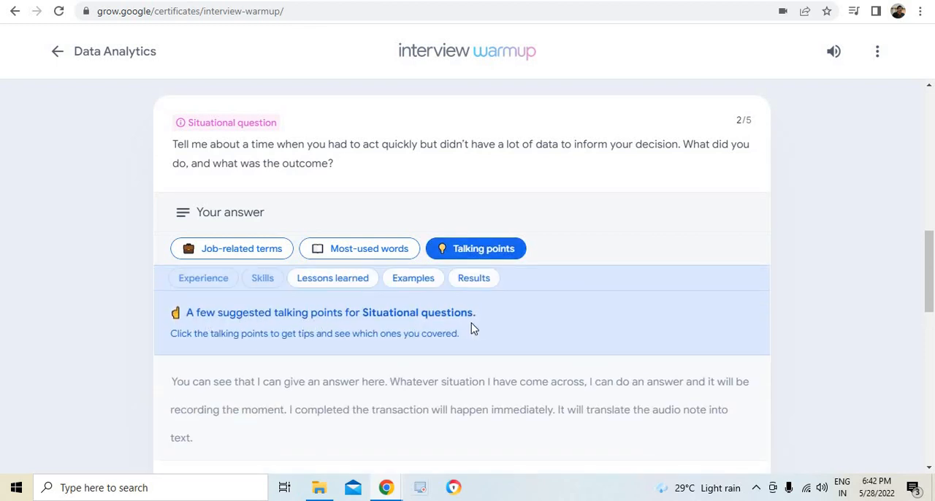
{"action": "scroll", "scroll_direction": "down", "scroll_amount": 3}
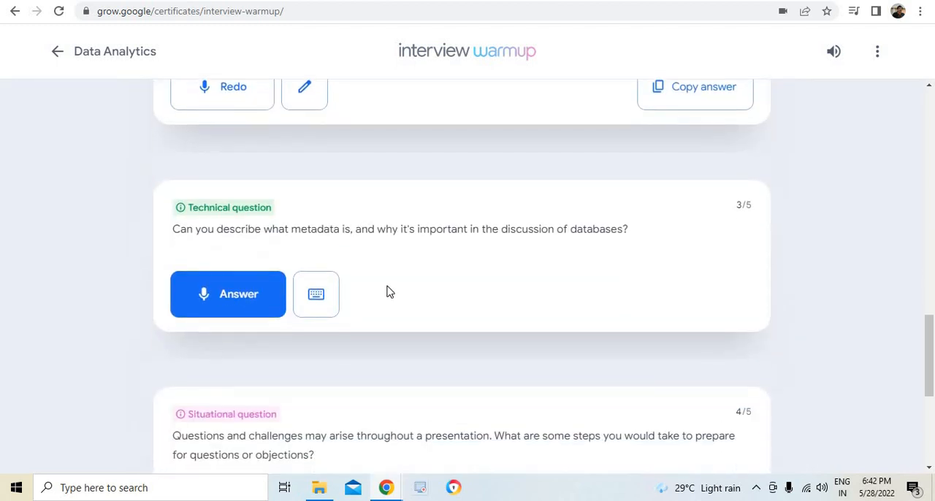
{"action": "scroll", "scroll_direction": "down", "scroll_amount": 3}
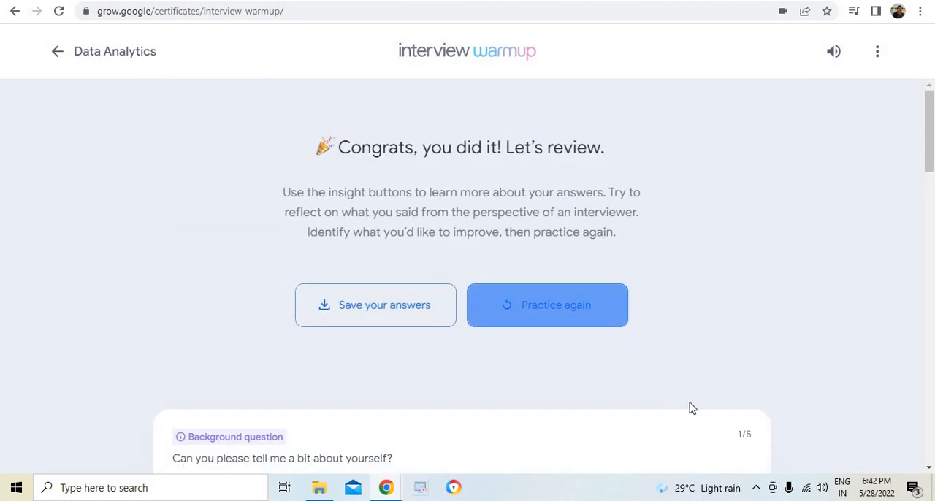
{"action": "mouse_move", "coordinate": [684, 395]}
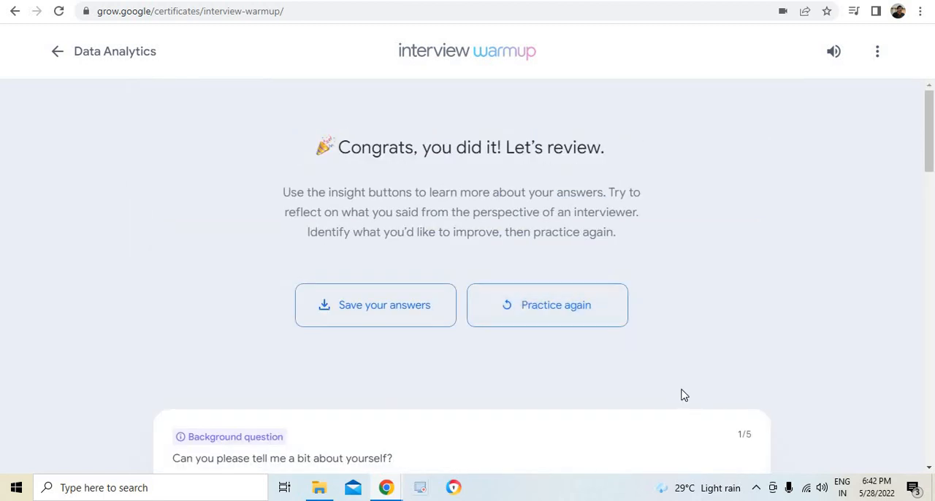
{"action": "mouse_move", "coordinate": [671, 316]}
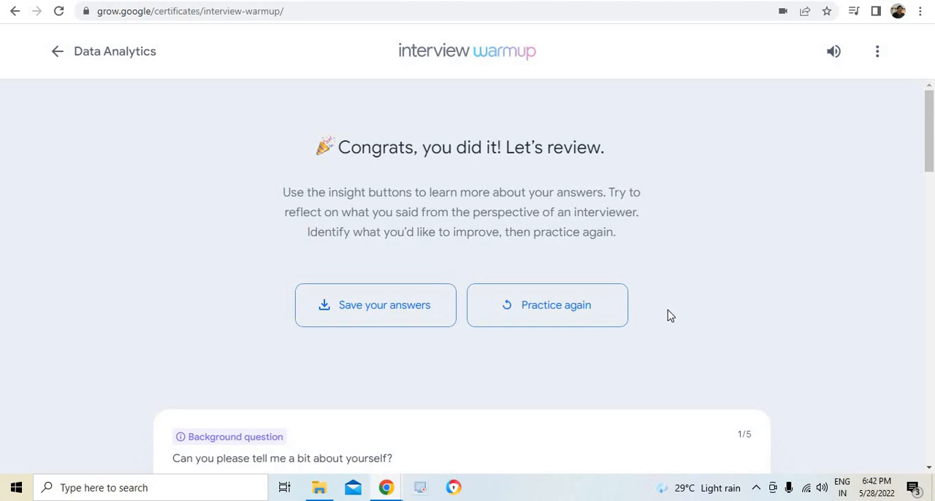
{"action": "mouse_move", "coordinate": [708, 307]}
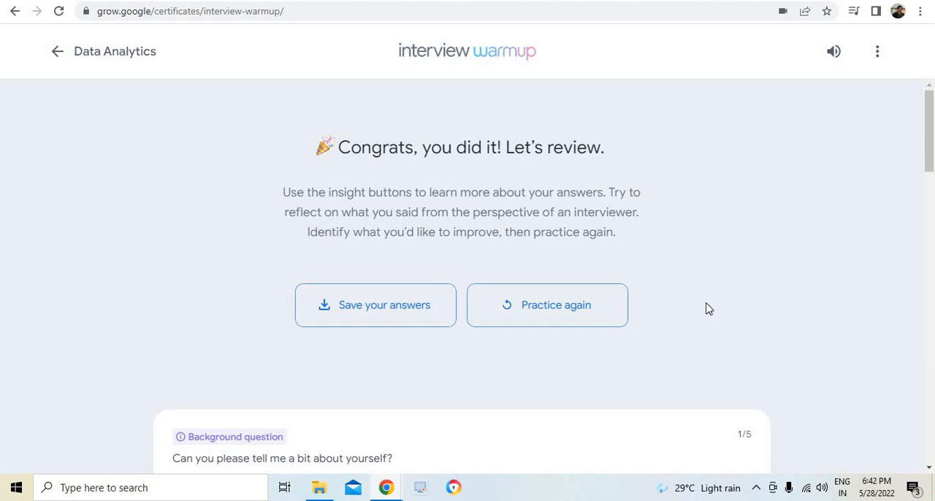
{"action": "mouse_move", "coordinate": [714, 316]}
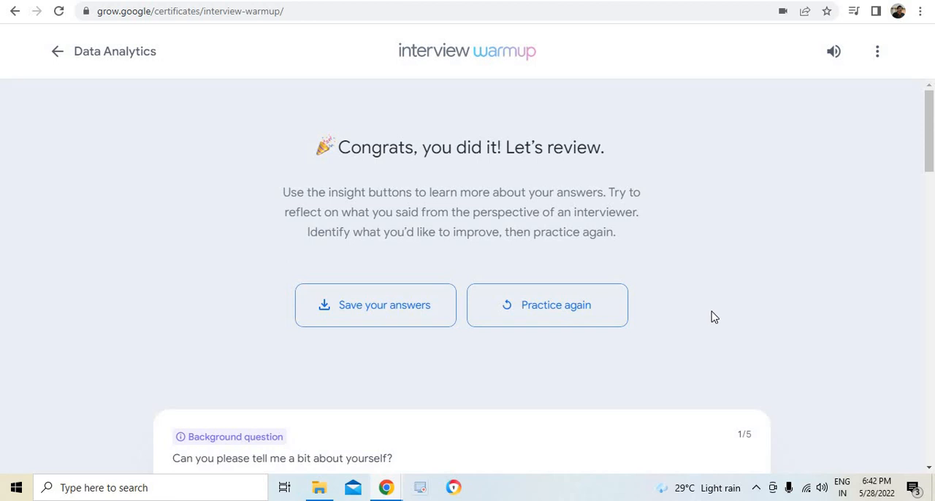